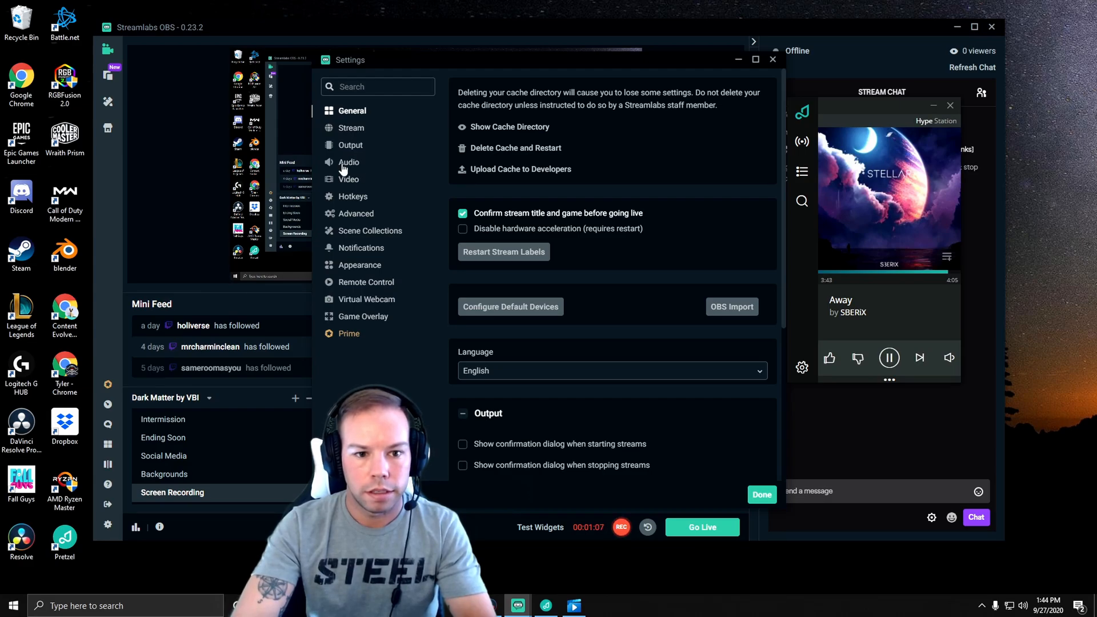
- Choose 5 - MG248 as Desktop Audio Device 2 in the Audio settings
{"action": "left_click", "coordinate": [349, 161]}
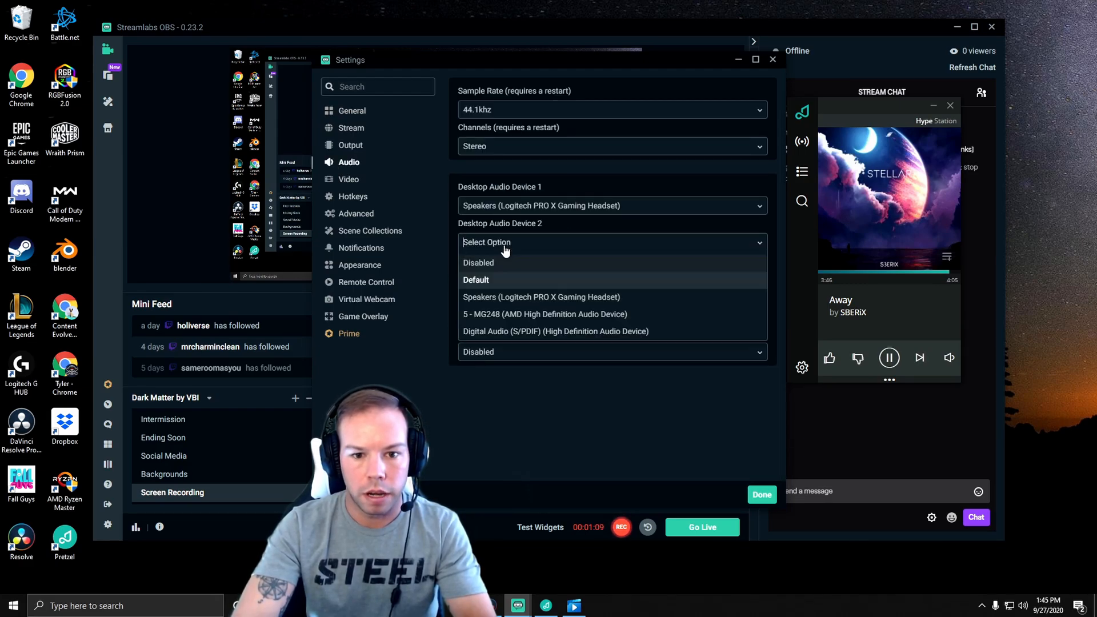
{"action": "mouse_move", "coordinate": [510, 320]}
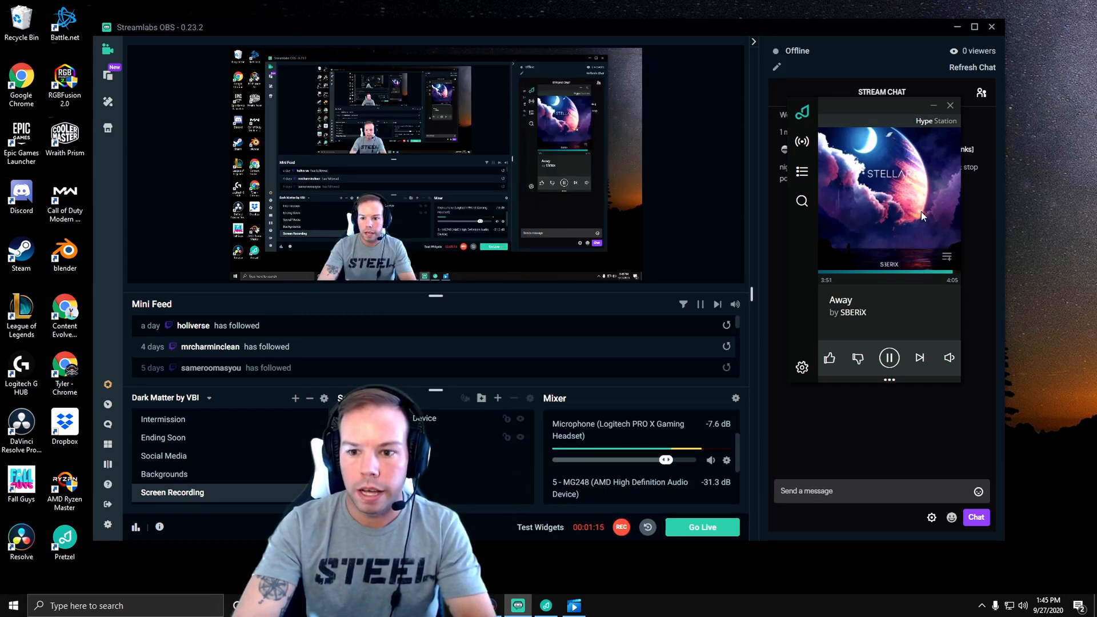
{"action": "mouse_move", "coordinate": [923, 157]}
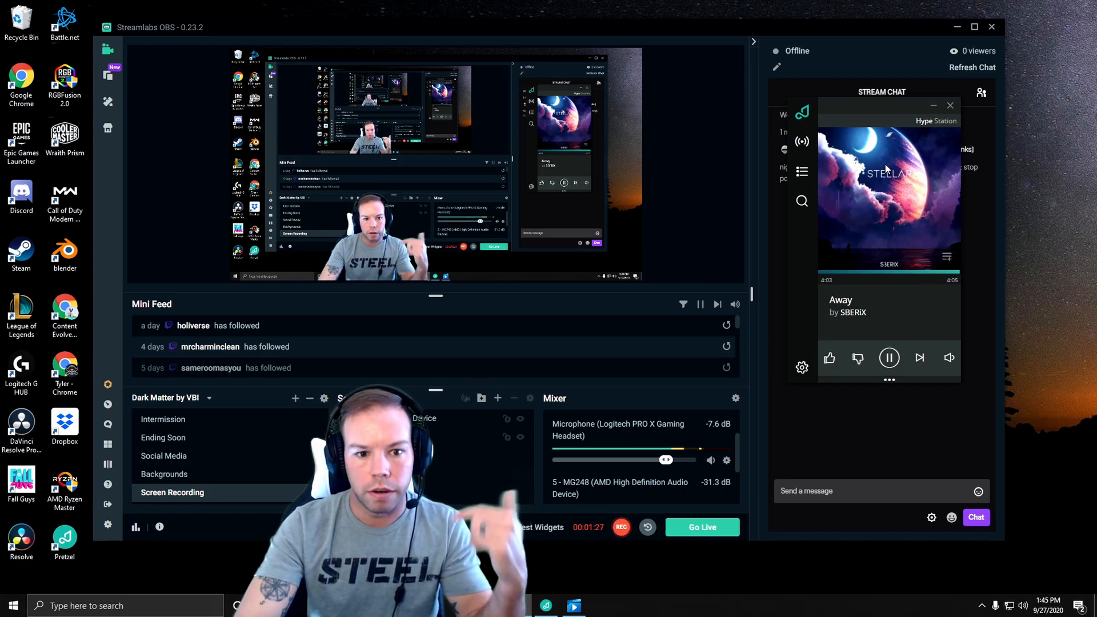
- Skip from Away to the next track, Night Sky by Wontolla
{"action": "left_click", "coordinate": [919, 358]}
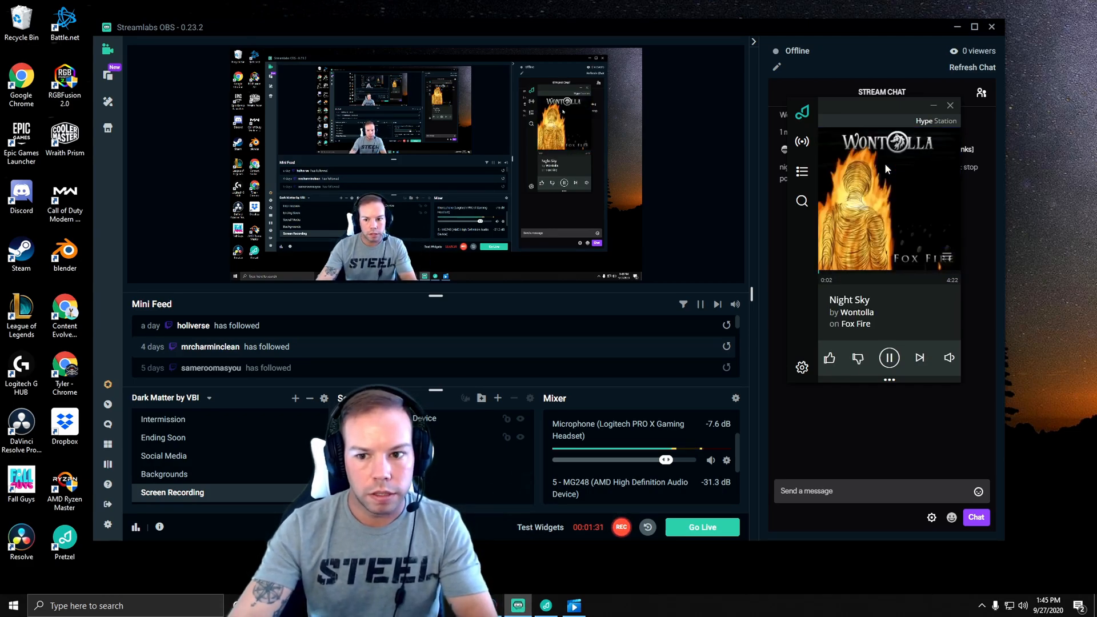
{"action": "mouse_move", "coordinate": [825, 145]}
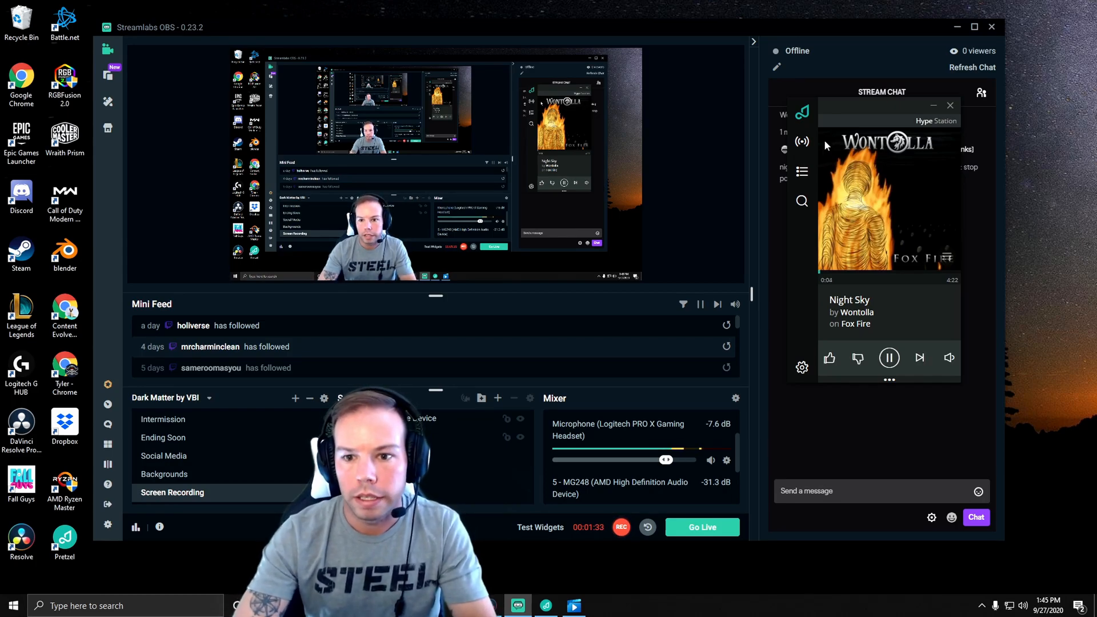
- Browse the Stations list past Pop, EDM, Chill, Hype, Synthwave and Rock
{"action": "left_click", "coordinate": [802, 112]}
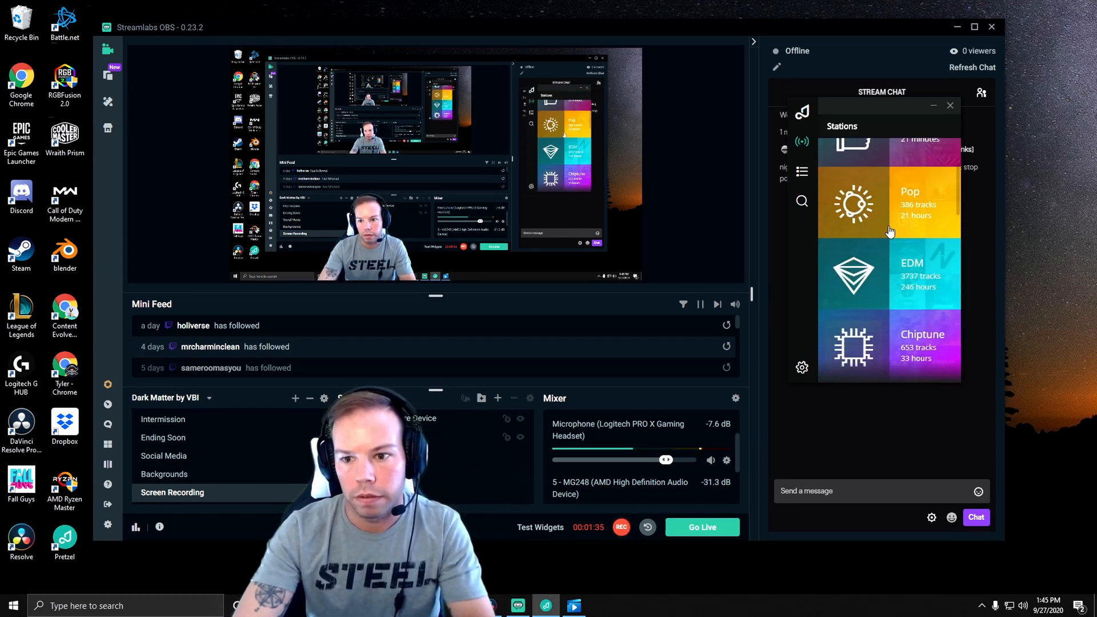
{"action": "scroll", "scroll_direction": "down", "scroll_amount": 3}
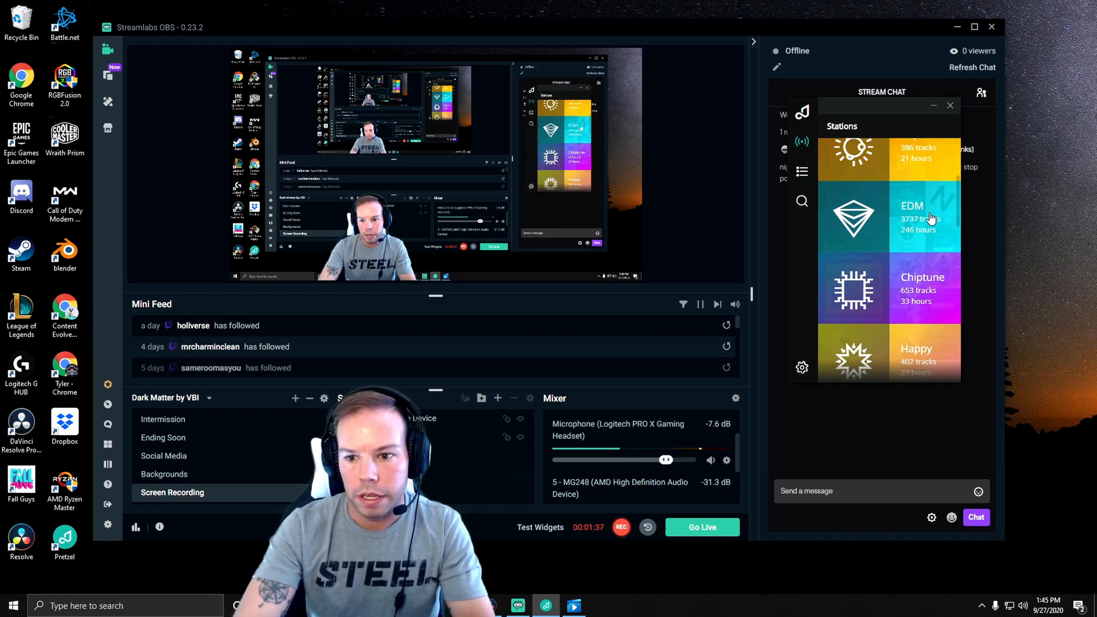
{"action": "scroll", "scroll_direction": "down", "scroll_amount": 3}
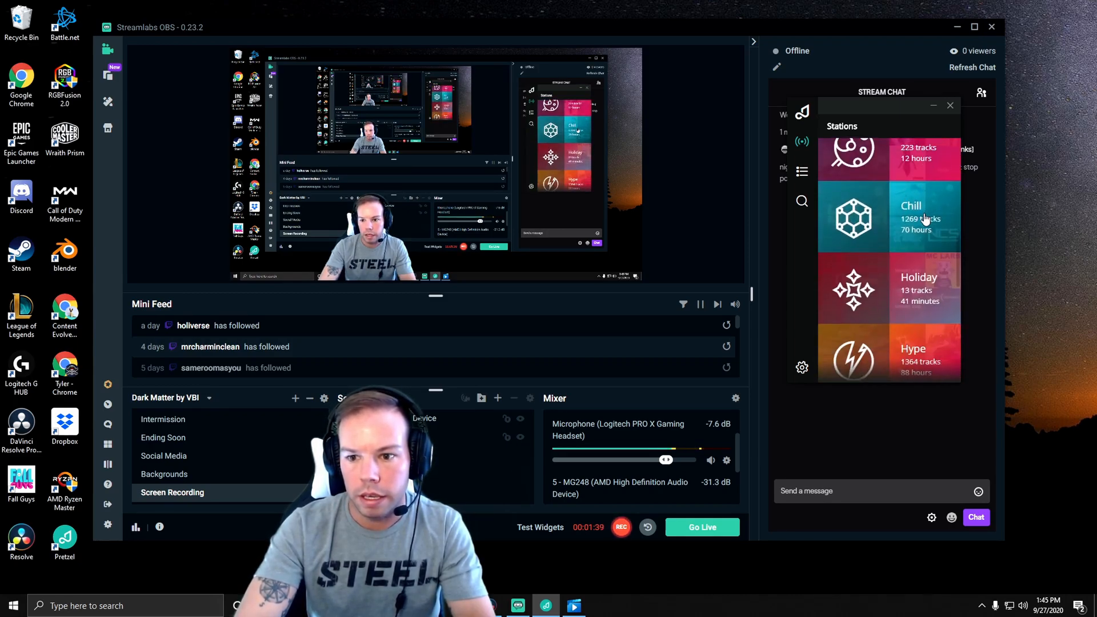
{"action": "scroll", "scroll_direction": "down", "scroll_amount": 3}
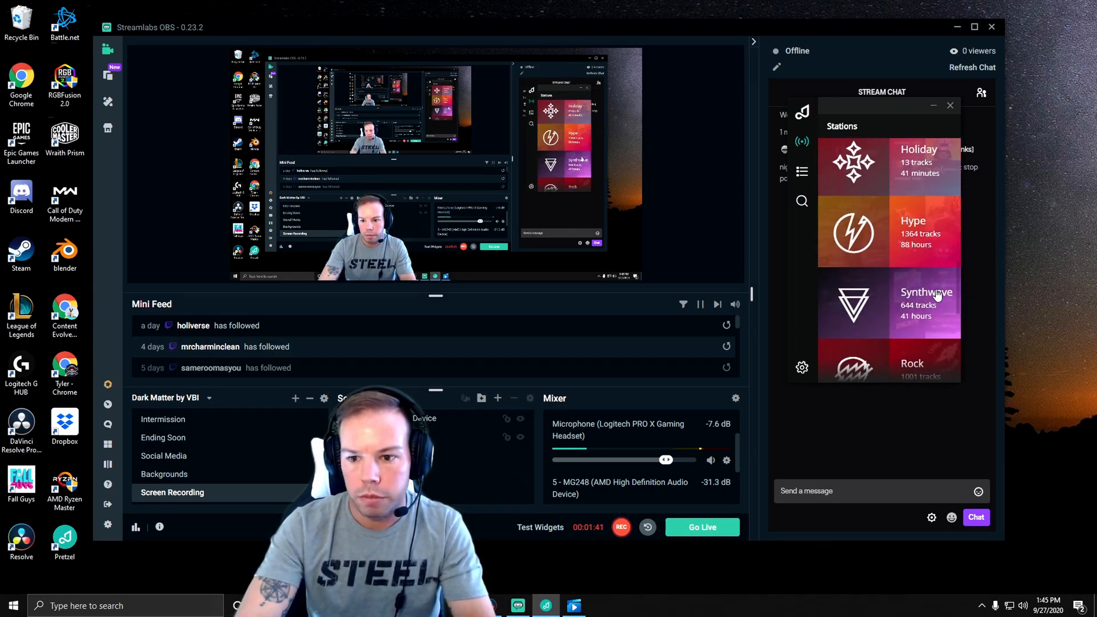
{"action": "scroll", "scroll_direction": "down", "scroll_amount": 3}
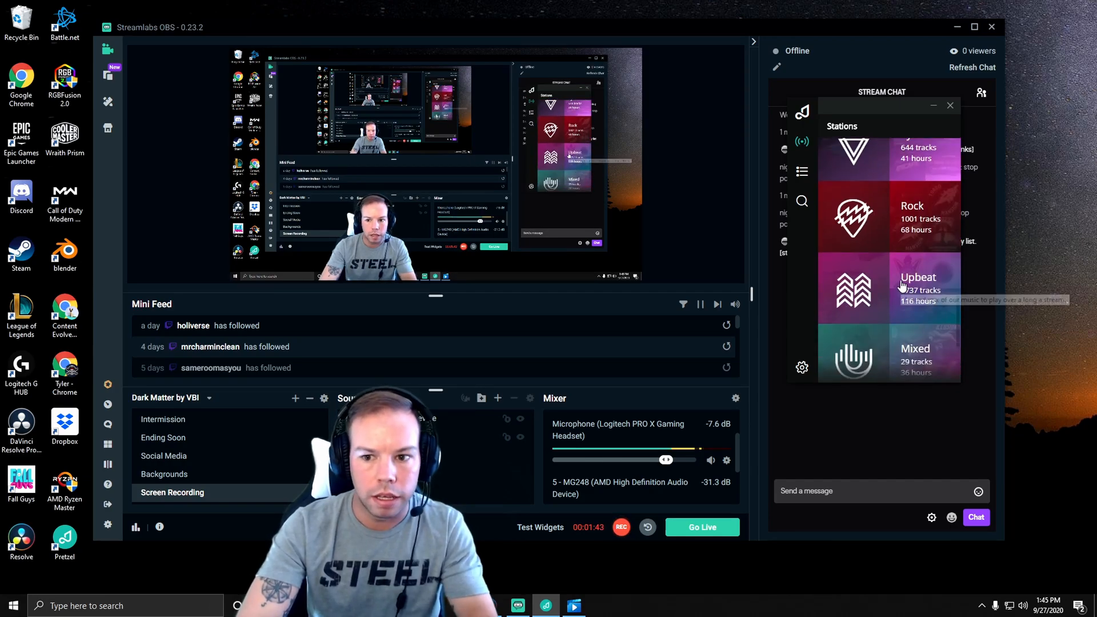
{"action": "scroll", "scroll_direction": "up", "scroll_amount": 3}
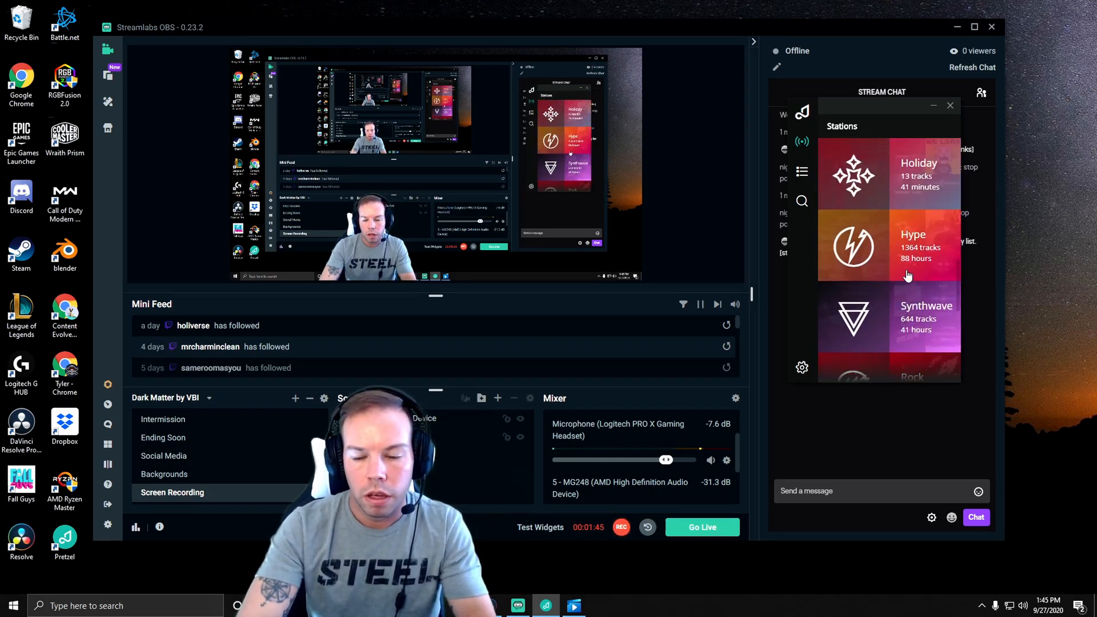